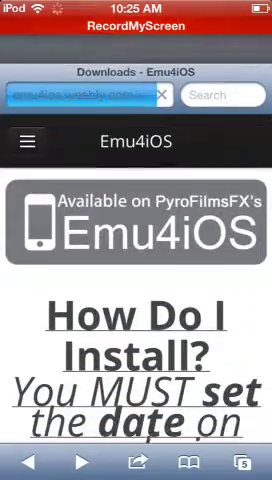
# Step: Scroll the Emu4iOS downloads list past Gearboy, iDOS and Ingress down to MD.emu
pyautogui.scroll(-3)
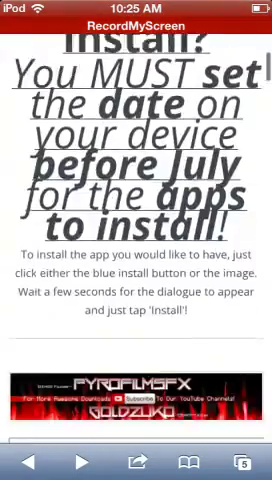
pyautogui.scroll(-3)
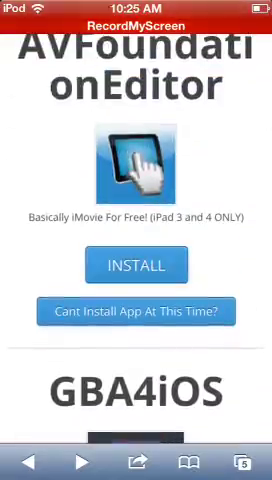
pyautogui.scroll(-3)
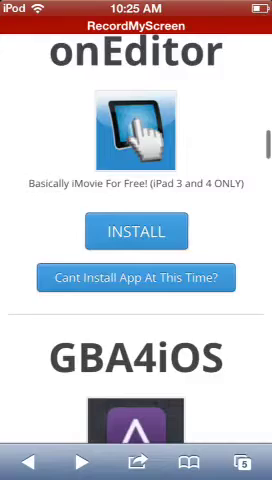
pyautogui.scroll(-3)
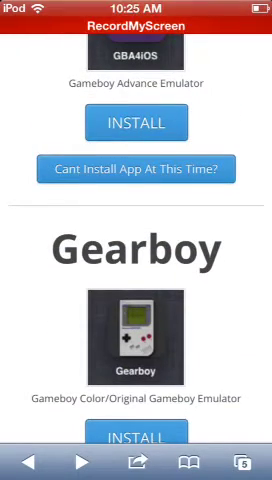
pyautogui.scroll(-3)
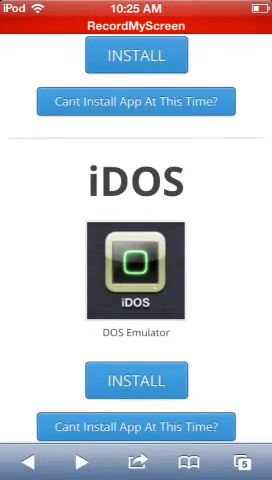
pyautogui.scroll(-3)
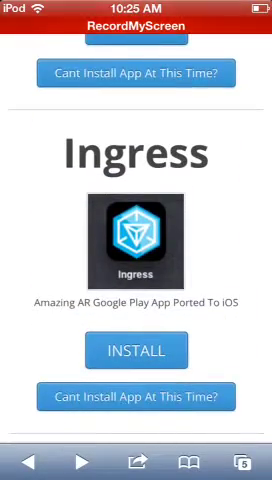
pyautogui.scroll(-3)
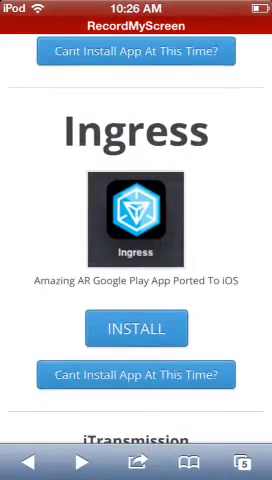
pyautogui.scroll(-3)
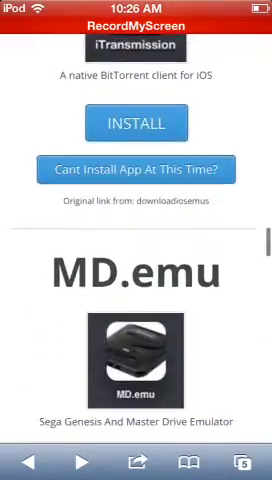
pyautogui.scroll(-3)
pyautogui.write('emu4')
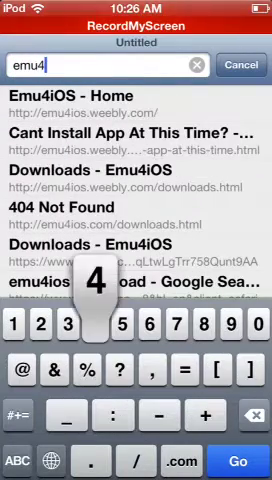
# Step: Enter 'emu4ios' in the address bar and load the Emu4iOS home page
pyautogui.write('ios.weebly.com/')
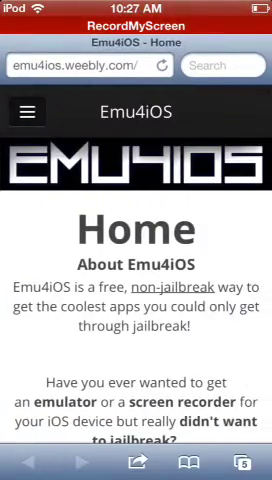
# Step: Scroll the downloads list past Nescaline and dismiss the Add to Home Screen prompt
pyautogui.scroll(-3)
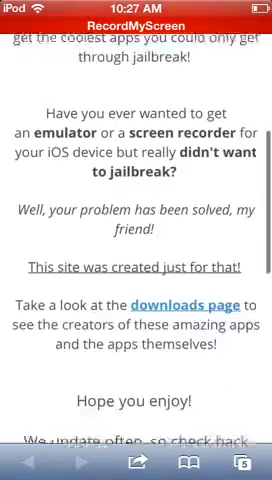
pyautogui.scroll(-3)
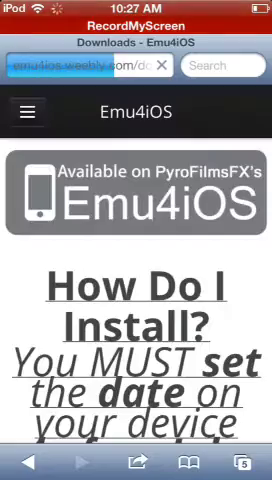
pyautogui.scroll(-3)
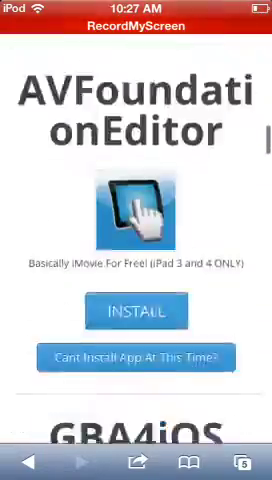
pyautogui.scroll(-3)
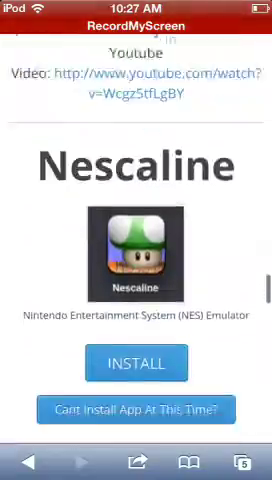
pyautogui.scroll(-3)
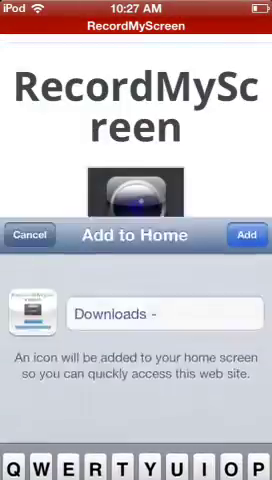
pyautogui.click(244, 236)
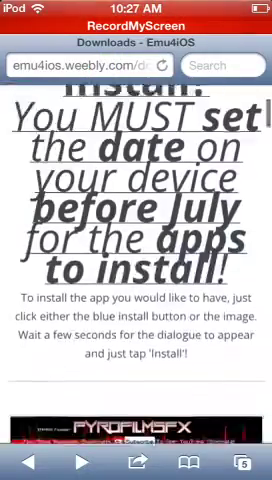
# Step: Continue down the downloads list to the RecordMyScreen iOS Screen Recorder entry
pyautogui.scroll(-3)
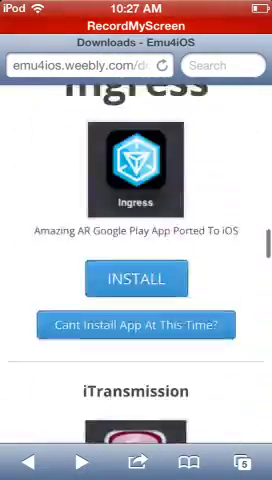
pyautogui.scroll(-3)
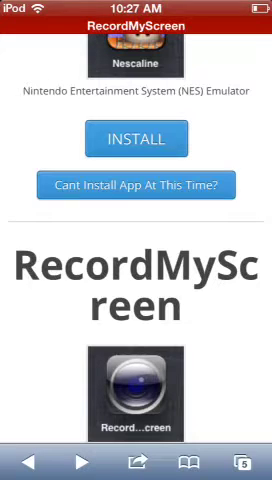
pyautogui.scroll(-3)
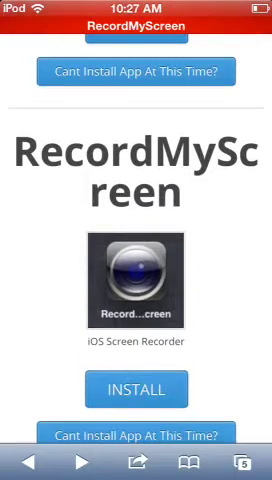
pyautogui.scroll(-3)
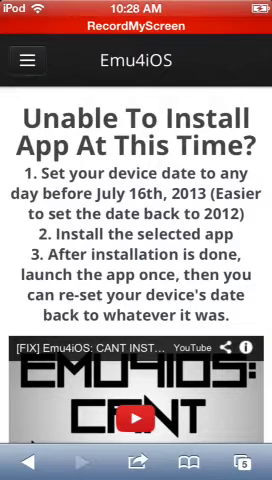
# Step: Scroll through the 'Cant Install App At This Time?' instructions and video
pyautogui.scroll(-3)
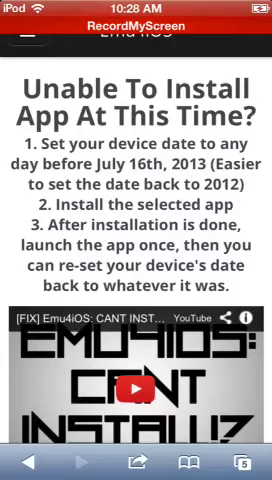
pyautogui.scroll(-3)
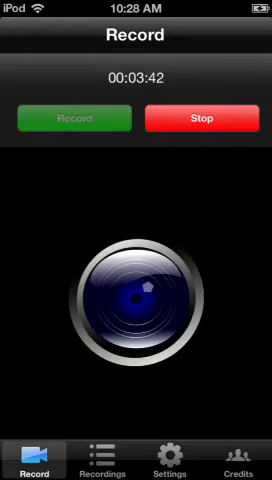
# Step: View the Recordings list, return to Record, then view the Credits and Settings screens
pyautogui.click(104, 456)
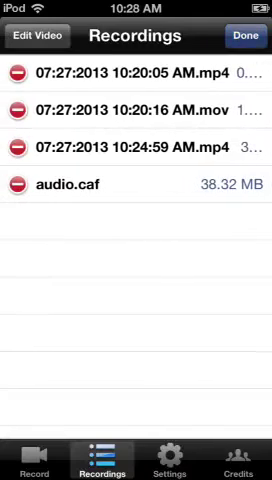
pyautogui.click(244, 36)
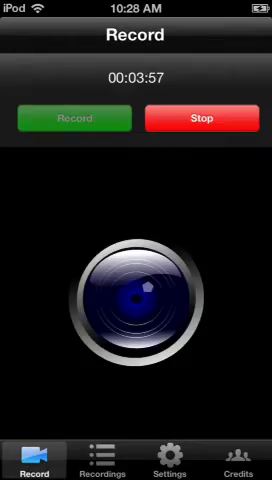
pyautogui.click(236, 456)
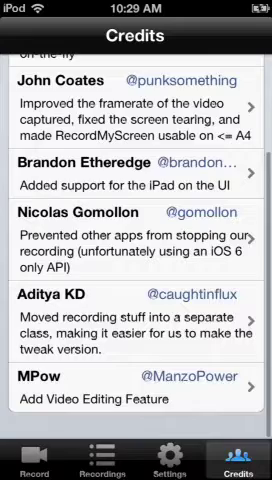
pyautogui.click(112, 452)
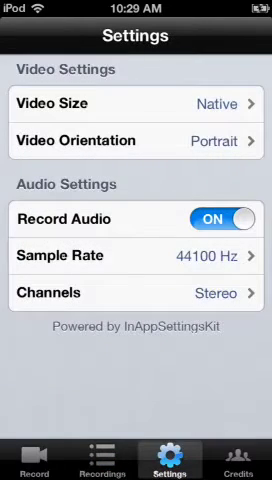
# Step: Review the Video Size choices (Native/75%/Half), keep Native, and return to Settings
pyautogui.click(136, 100)
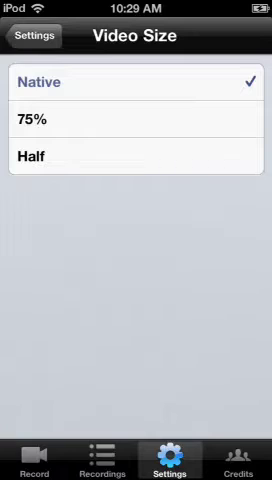
pyautogui.click(36, 36)
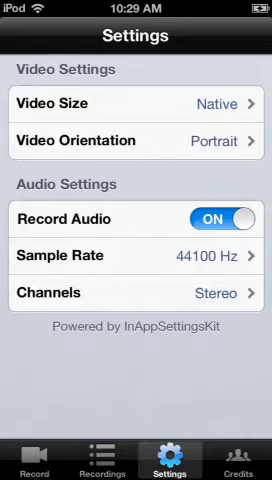
pyautogui.click(136, 140)
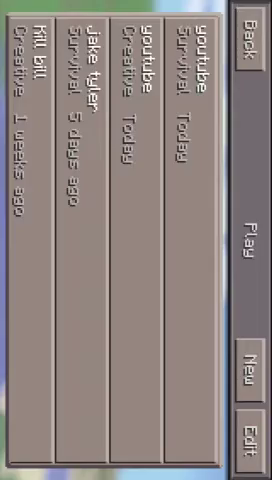
# Step: Browse the Minecraft PE world list showing Youtube, Jake Tyler and Kill Bill worlds
pyautogui.click(244, 240)
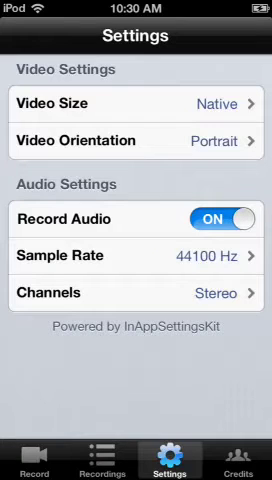
# Step: Review the Mono/Stereo channel choices, keep Stereo, then show the Credits page
pyautogui.click(136, 292)
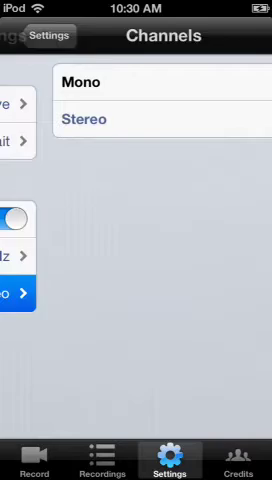
pyautogui.click(18, 252)
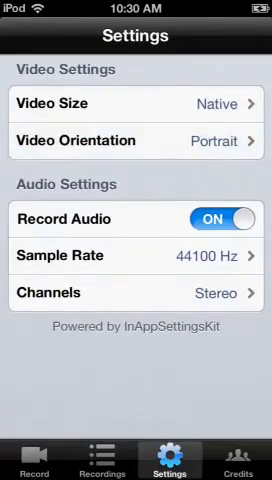
pyautogui.click(238, 452)
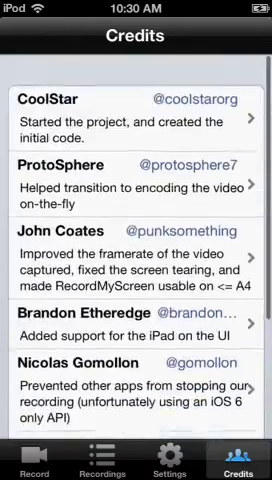
# Step: View the Recordings list with three videos and an audio file, then exit to the home screen
pyautogui.click(116, 456)
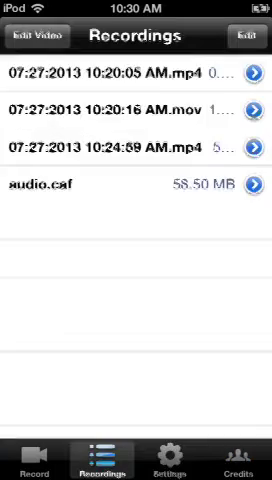
pyautogui.click(28, 456)
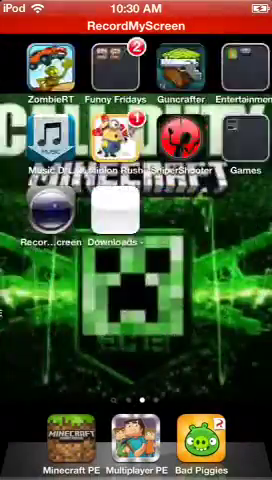
# Step: Close the home-screen folder and reopen Safari on the Emu4iOS downloads page
pyautogui.hscroll(-3)
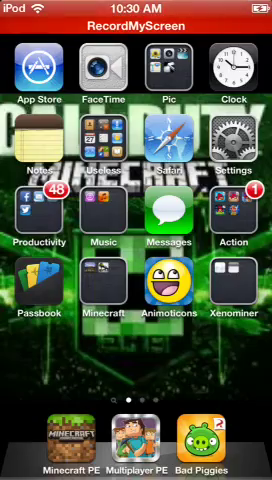
pyautogui.hscroll(-3)
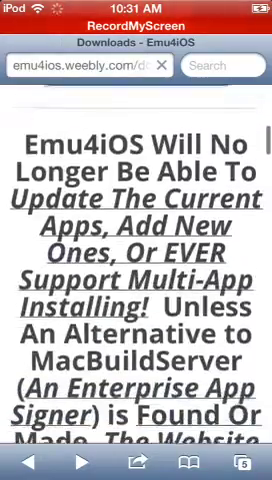
# Step: Scroll the Emu4iOS downloads list past iTransmission and MD.emu to the nds4ios entry
pyautogui.scroll(-3)
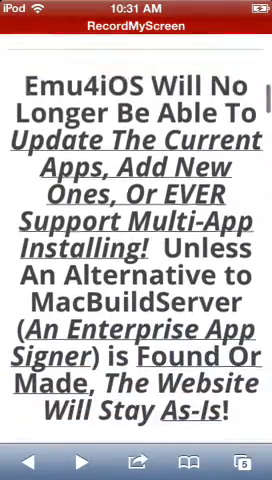
pyautogui.scroll(-3)
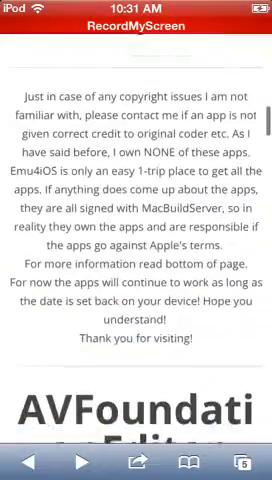
pyautogui.scroll(-3)
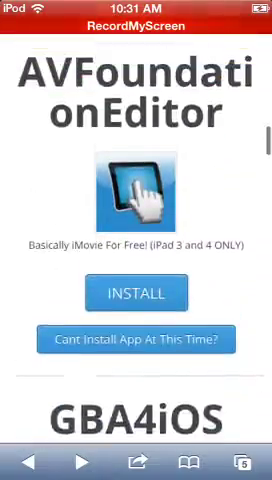
pyautogui.scroll(-3)
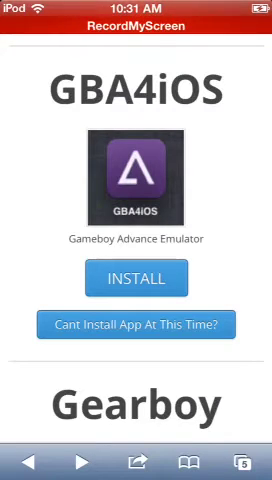
pyautogui.scroll(-3)
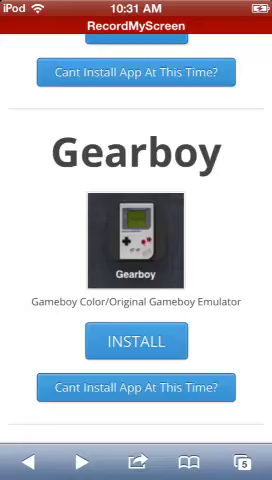
pyautogui.scroll(-3)
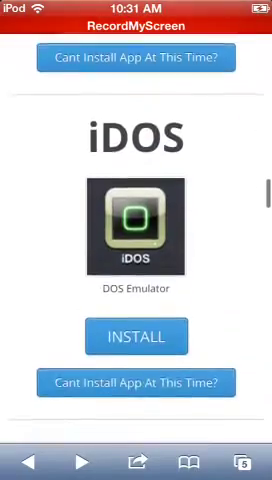
pyautogui.scroll(-3)
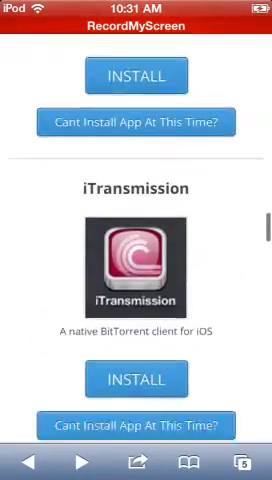
# Step: Continue down the list past nds4ios and Nescaline to the RecordScreen recorder entry
pyautogui.scroll(-3)
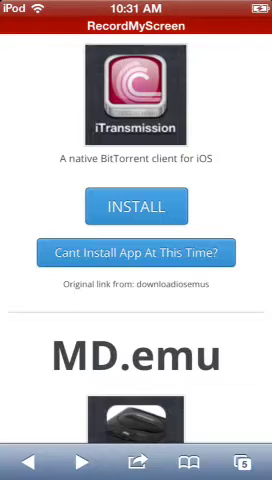
pyautogui.scroll(-3)
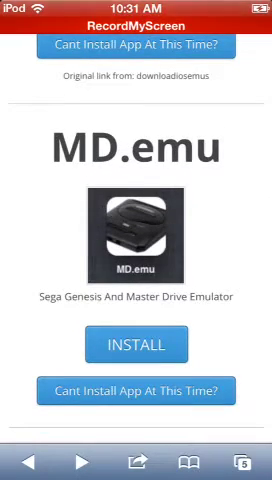
pyautogui.scroll(-3)
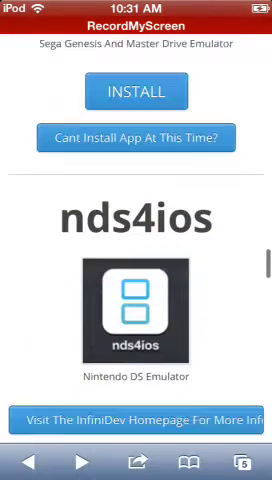
pyautogui.scroll(-3)
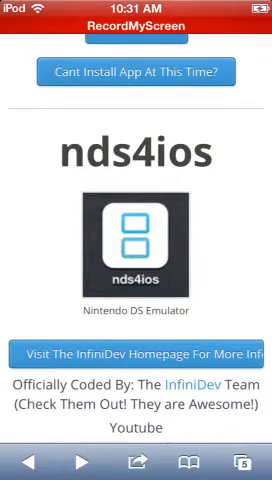
pyautogui.scroll(-3)
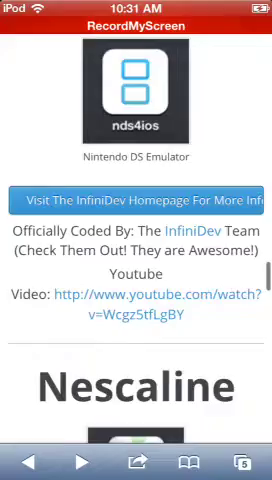
pyautogui.scroll(-3)
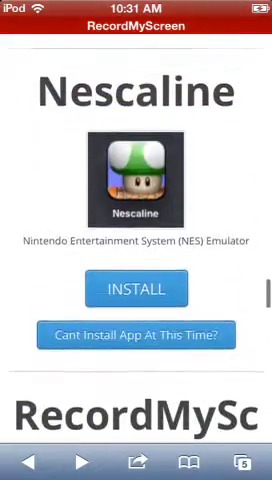
pyautogui.scroll(-3)
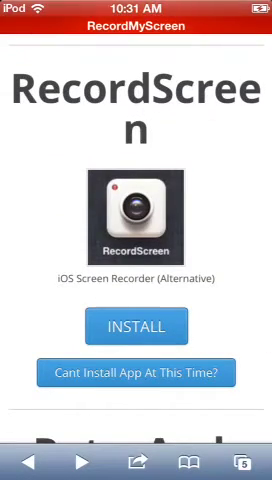
# Step: Scroll the listings past RecordScreen and RetroArch to SiOS
pyautogui.scroll(-3)
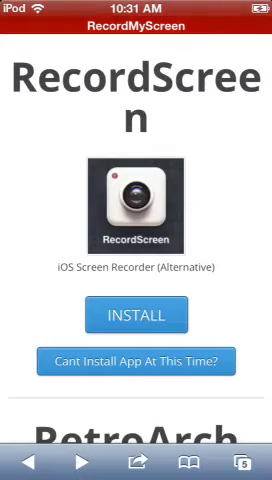
pyautogui.scroll(-3)
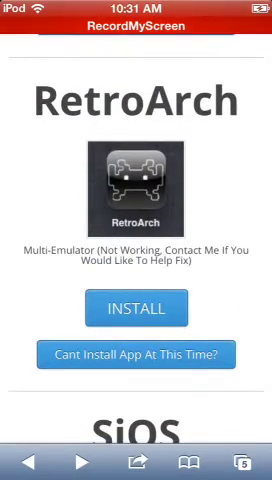
pyautogui.scroll(-3)
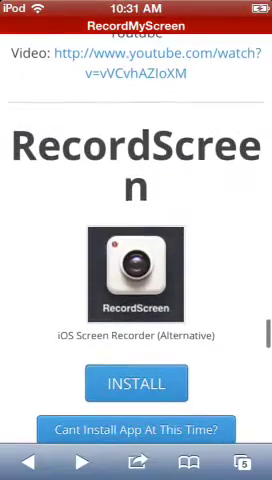
pyautogui.scroll(-3)
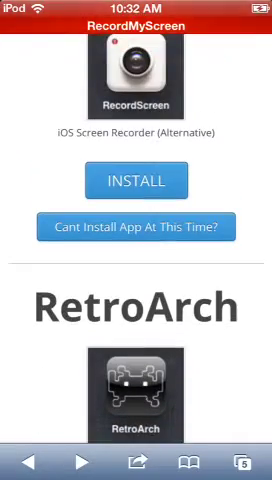
pyautogui.scroll(-3)
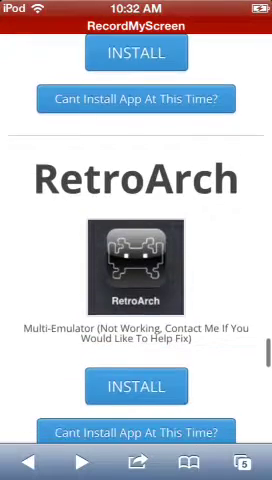
pyautogui.scroll(-3)
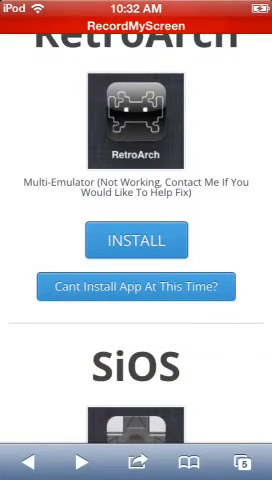
# Step: Scroll past SNES4iOS down to the copyright notice at the bottom of the page
pyautogui.scroll(-3)
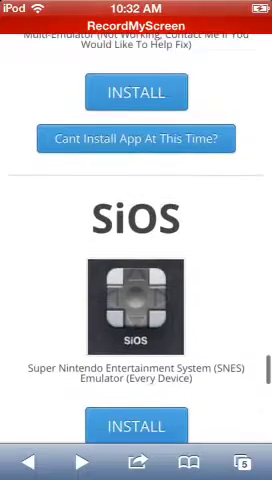
pyautogui.scroll(-3)
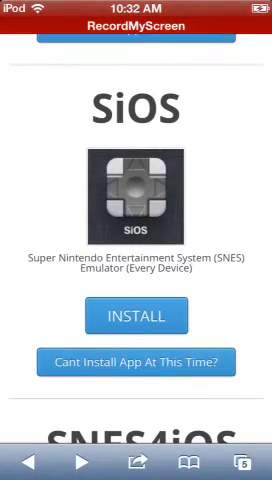
pyautogui.scroll(-3)
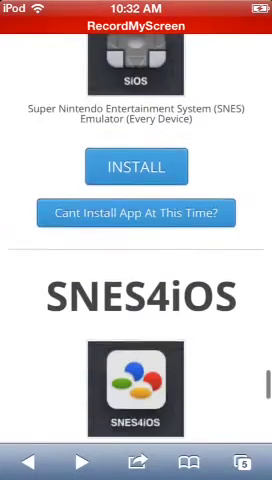
pyautogui.scroll(-3)
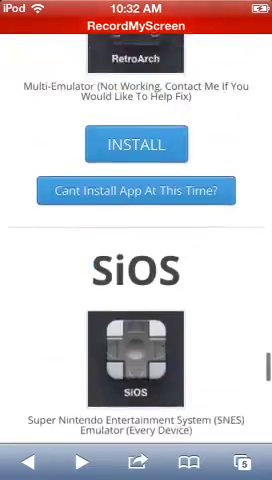
pyautogui.scroll(-3)
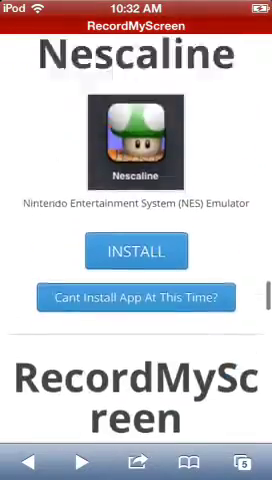
pyautogui.scroll(-3)
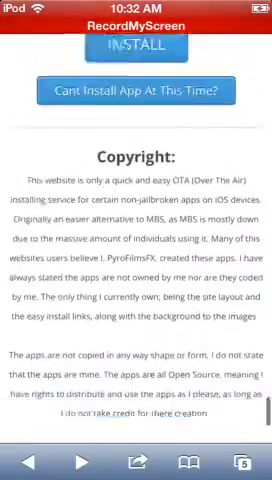
# Step: Leave Safari for the Home Screen and swipe to the next page of app icons
pyautogui.scroll(-3)
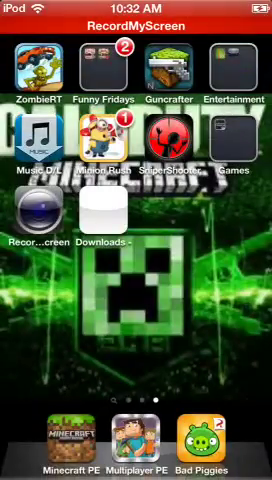
pyautogui.hscroll(-3)
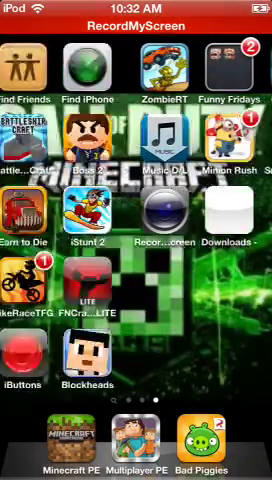